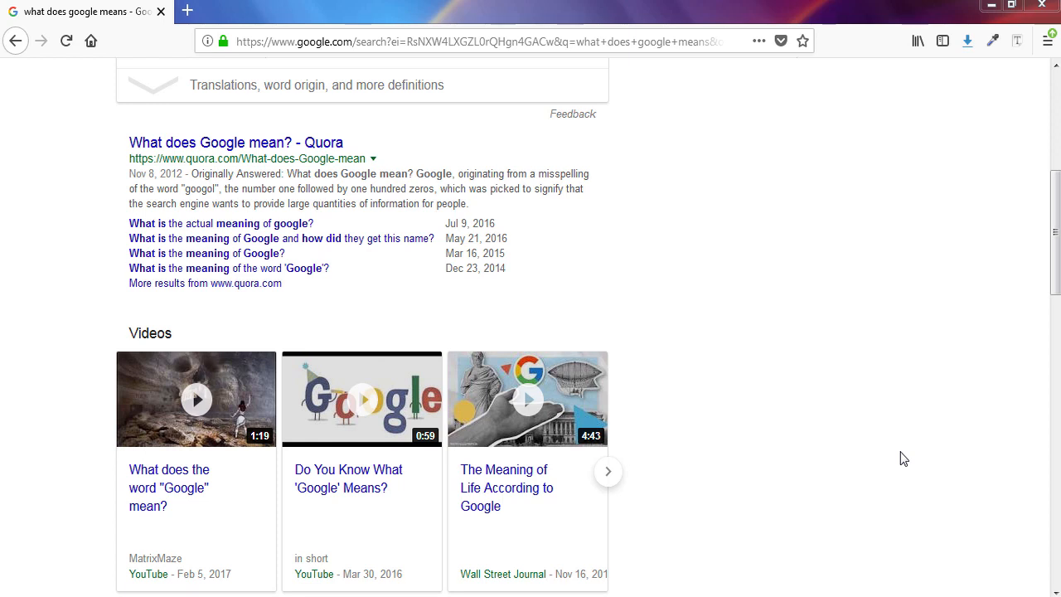
{"action": "mouse_move", "coordinate": [807, 407]}
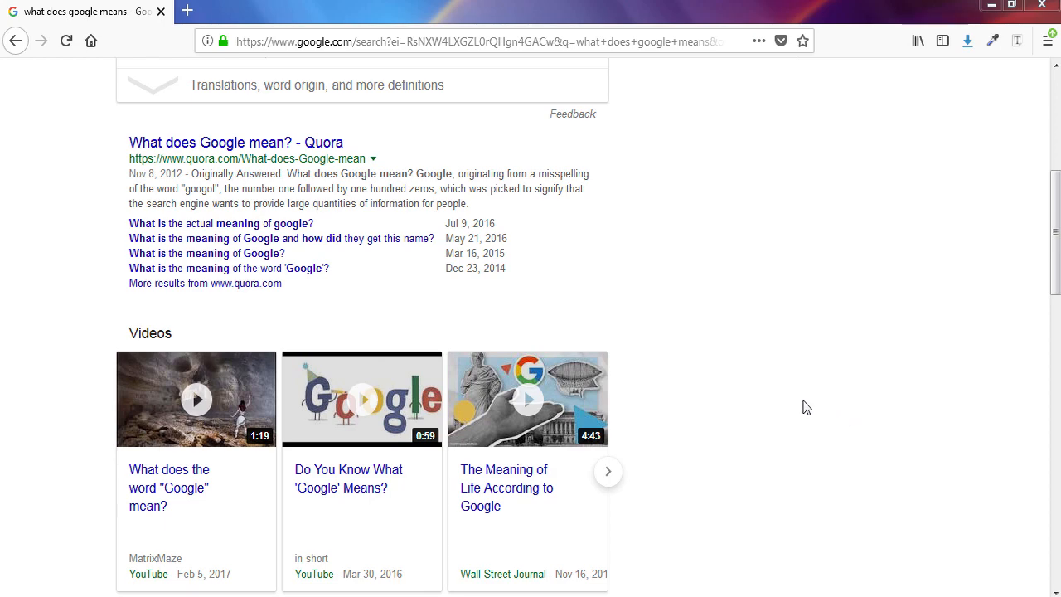
{"action": "mouse_move", "coordinate": [771, 377]}
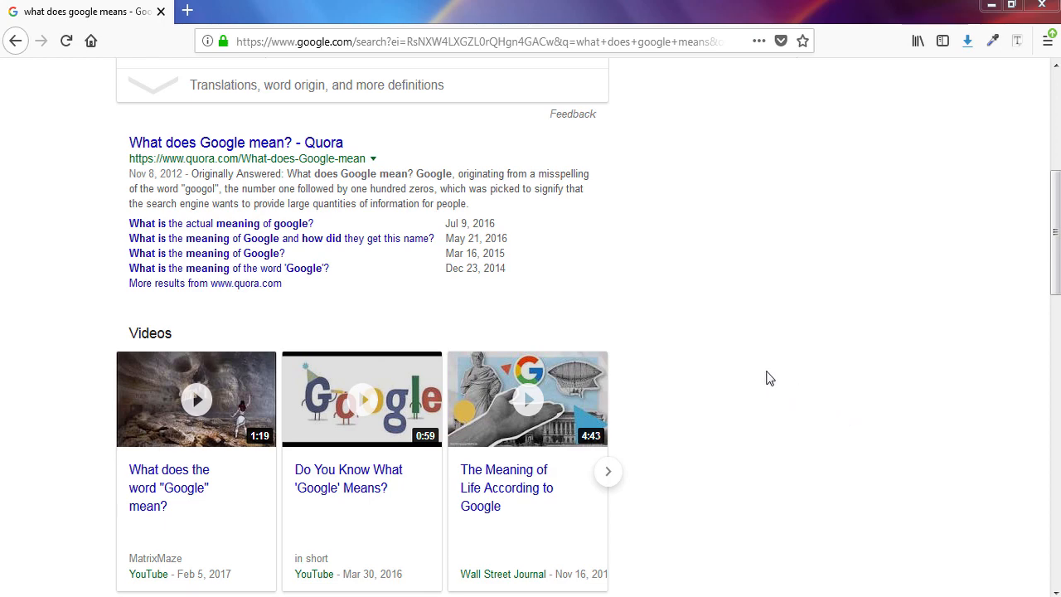
{"action": "mouse_move", "coordinate": [189, 9]}
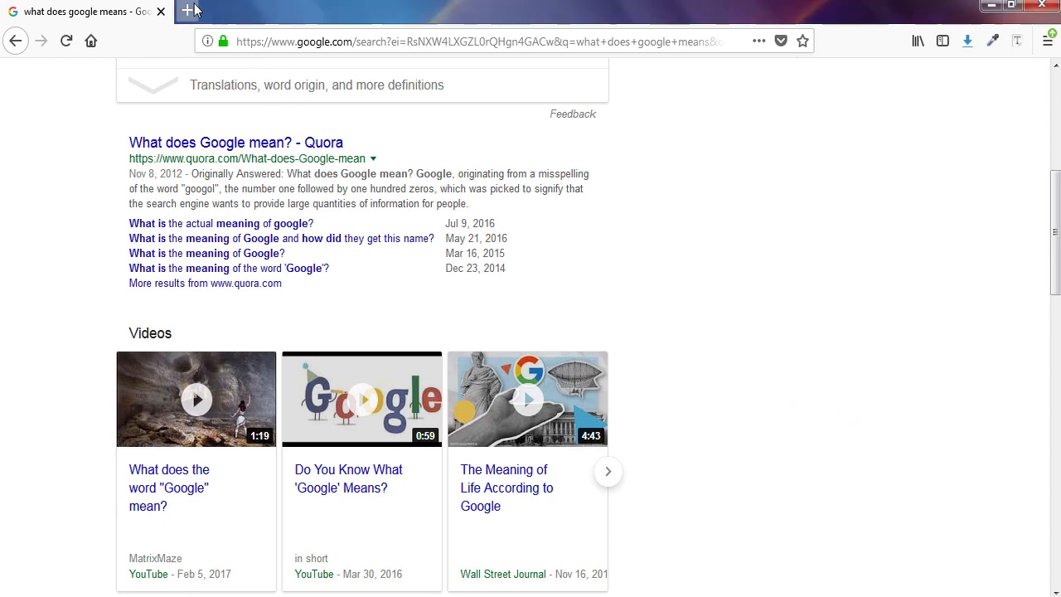
Try loading quora.com in a new tab, hit the connection error, and open another blank tab.
{"action": "left_click", "coordinate": [195, 10]}
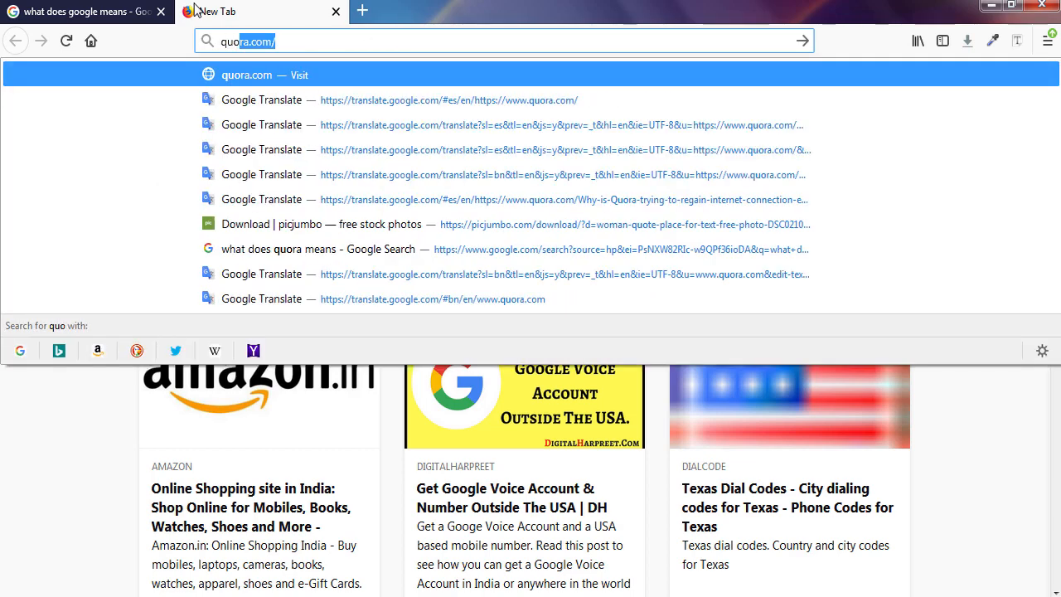
{"action": "type", "text": "ra.com"}
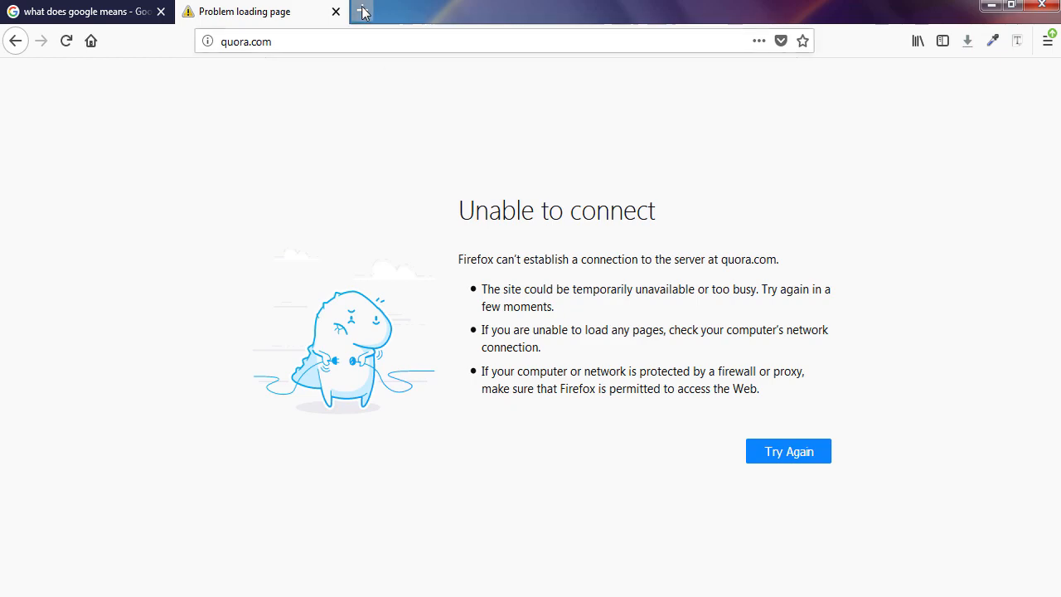
{"action": "left_click", "coordinate": [363, 12]}
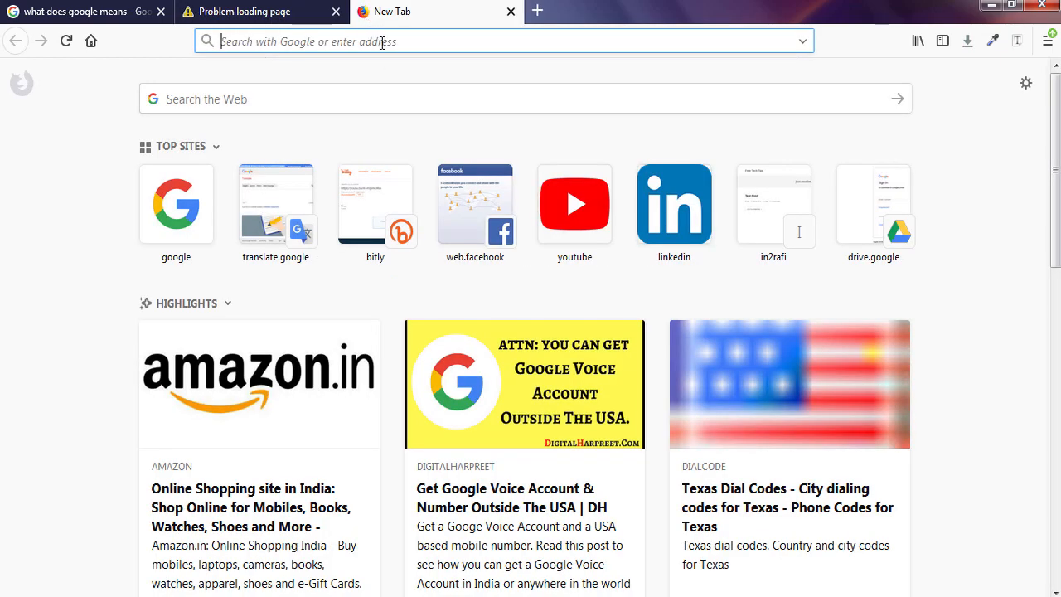
Load translate.google.com, set Bengali to English, and switch back to the quora.com tab.
{"action": "type", "text": "translate.google.com"}
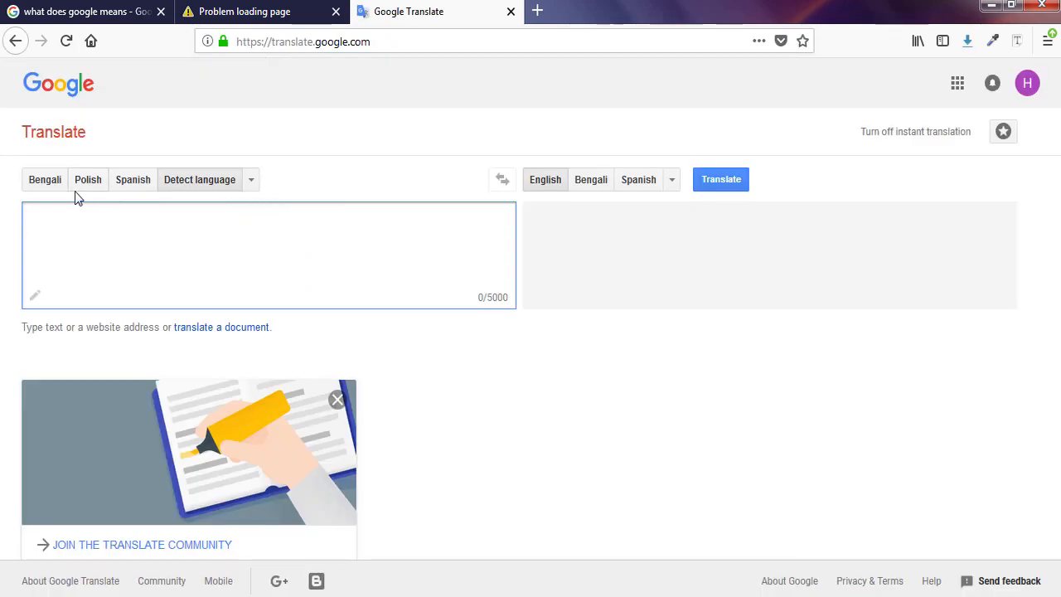
{"action": "left_click", "coordinate": [249, 249]}
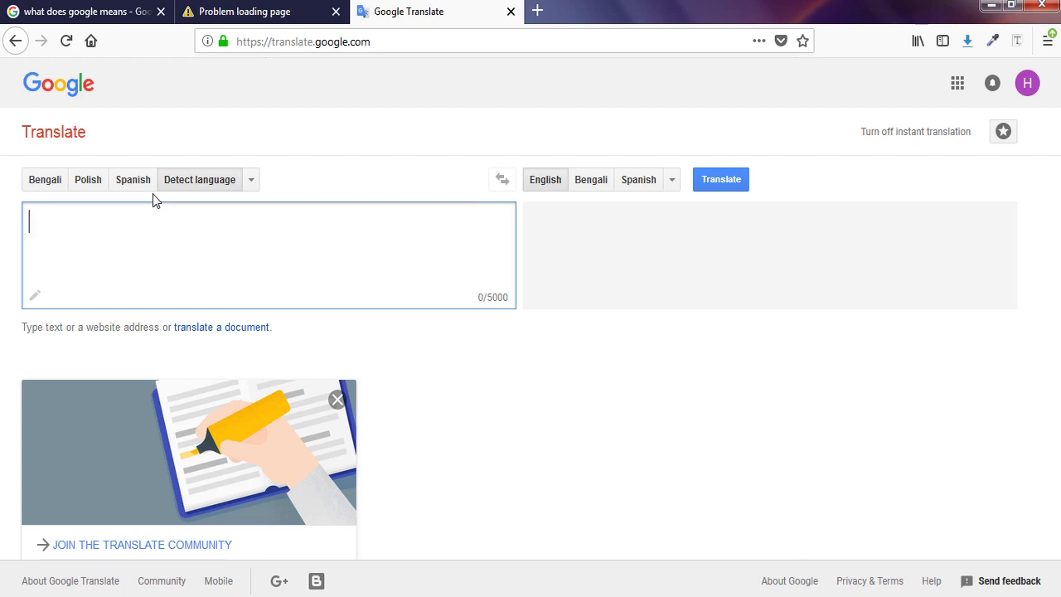
{"action": "left_click", "coordinate": [132, 179]}
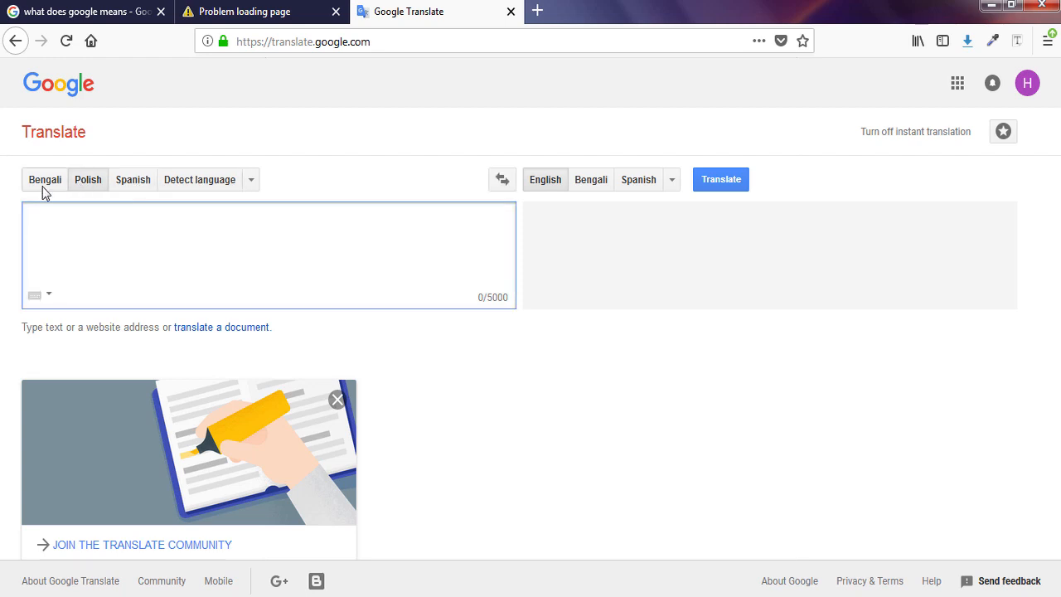
{"action": "left_click", "coordinate": [249, 249]}
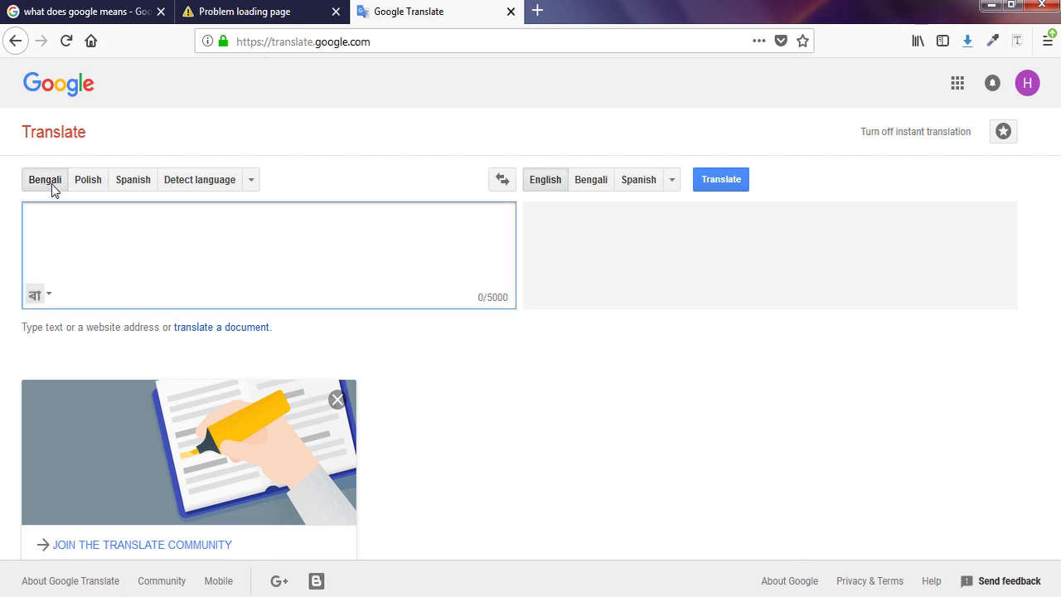
{"action": "mouse_move", "coordinate": [133, 179]}
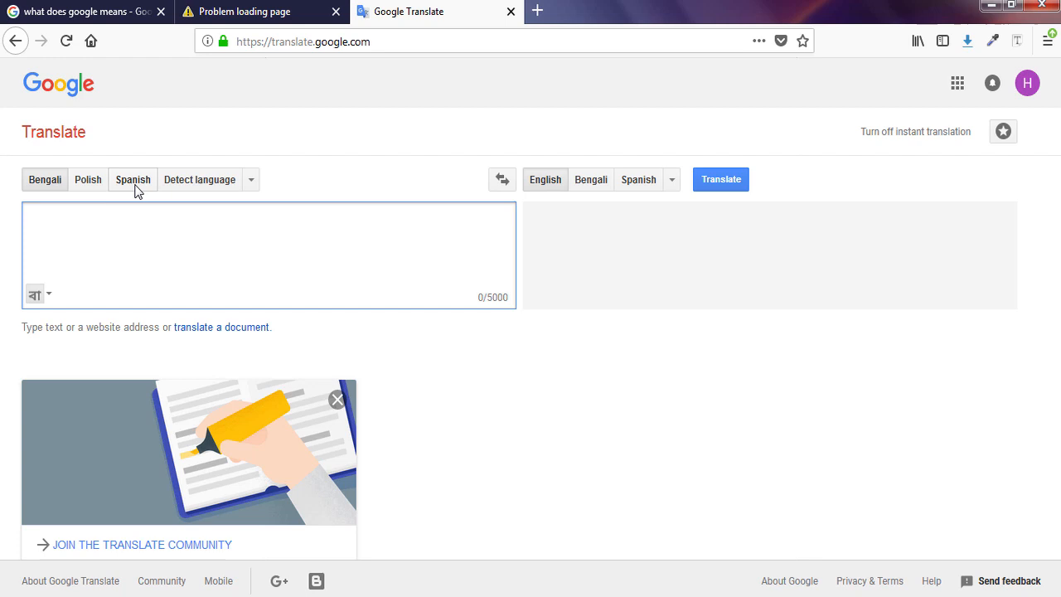
{"action": "mouse_move", "coordinate": [308, 203]}
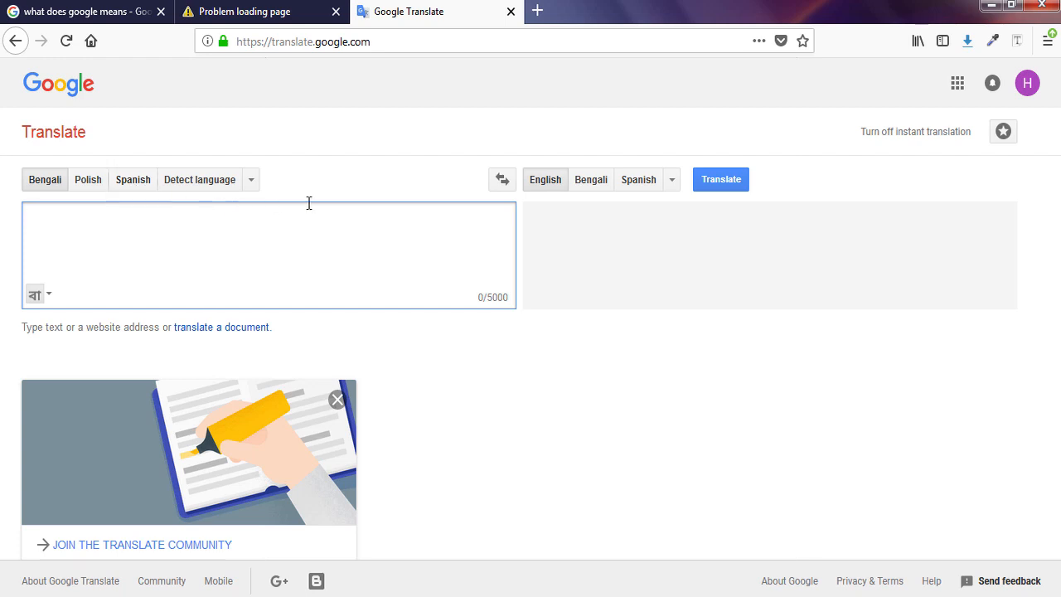
{"action": "mouse_move", "coordinate": [545, 199]}
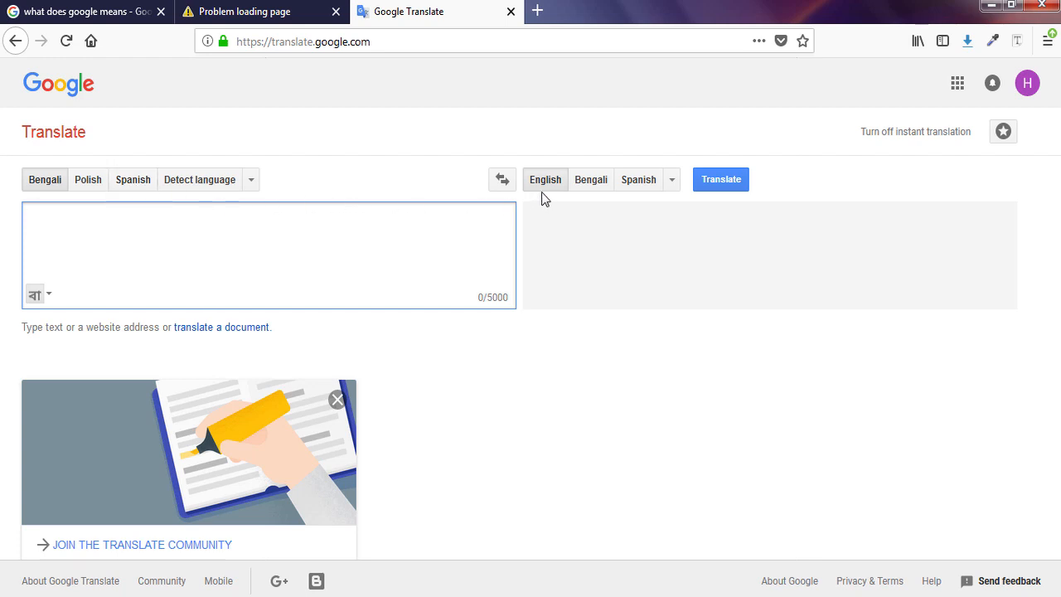
{"action": "left_click", "coordinate": [249, 249]}
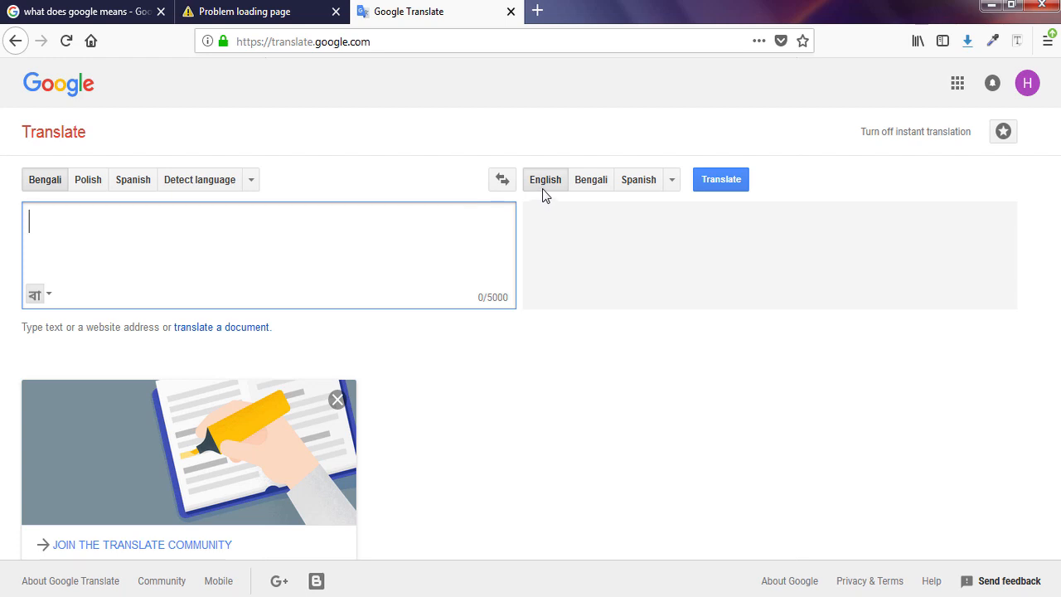
{"action": "mouse_move", "coordinate": [53, 205]}
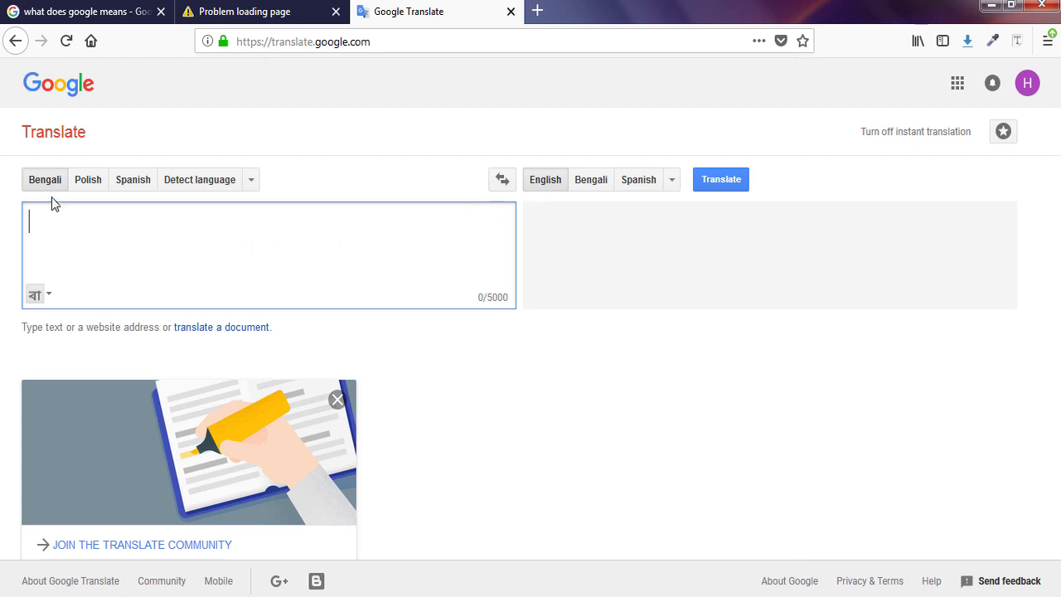
{"action": "mouse_move", "coordinate": [53, 197]}
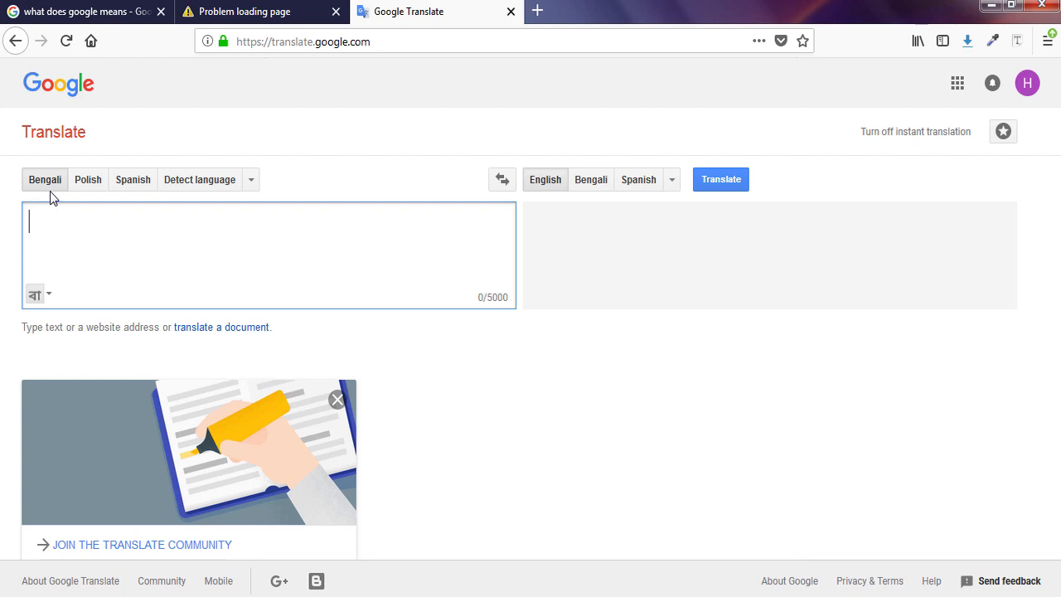
{"action": "mouse_move", "coordinate": [567, 202]}
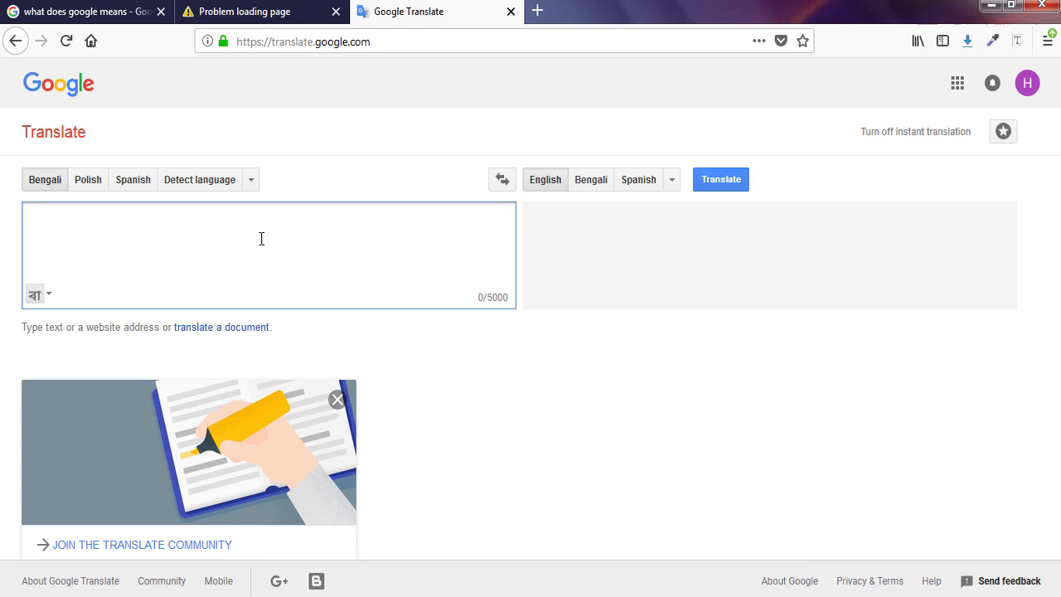
{"action": "left_click", "coordinate": [257, 11]}
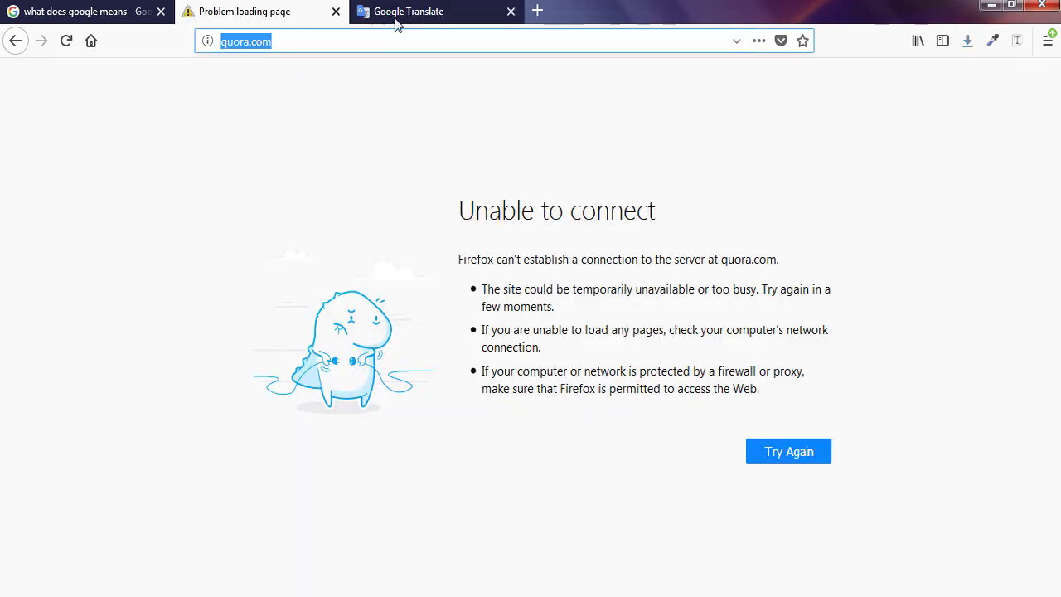
Paste the quora.com address into Google Translate and open it through the website translation proxy.
{"action": "left_click", "coordinate": [437, 12]}
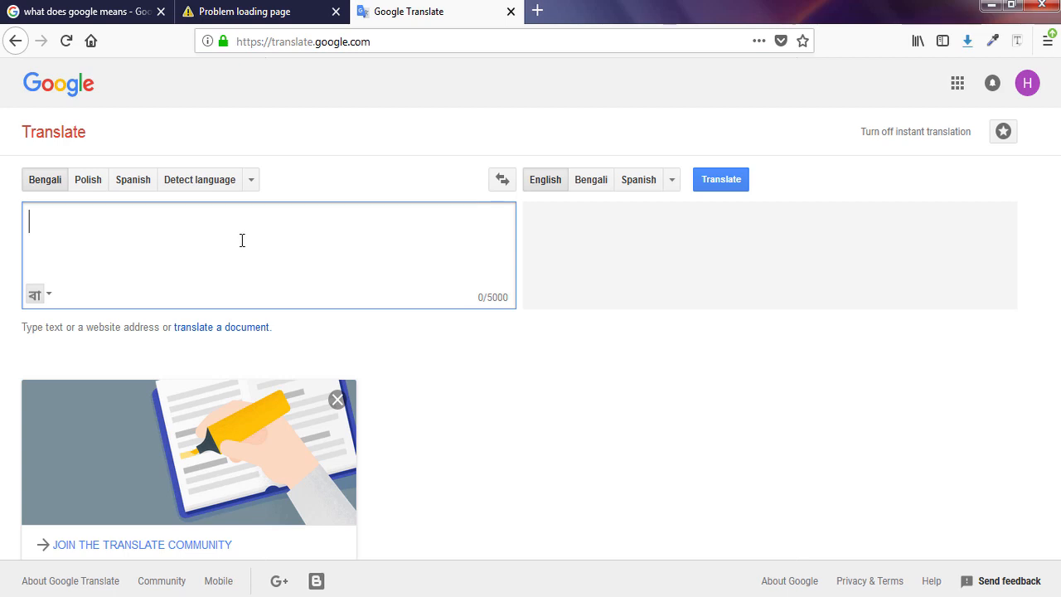
{"action": "right_click", "coordinate": [242, 240]}
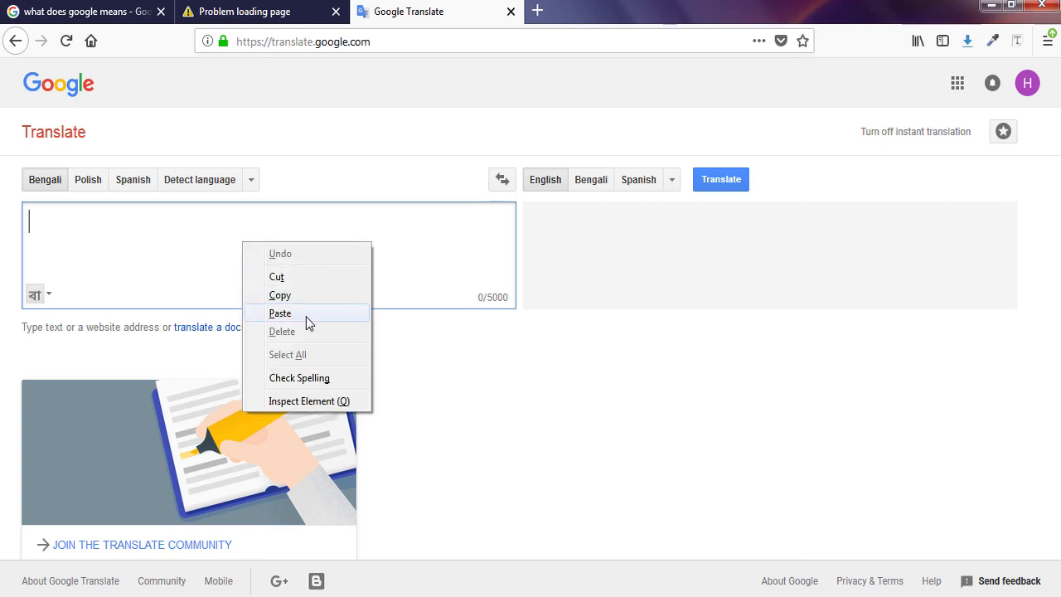
{"action": "left_click", "coordinate": [280, 312]}
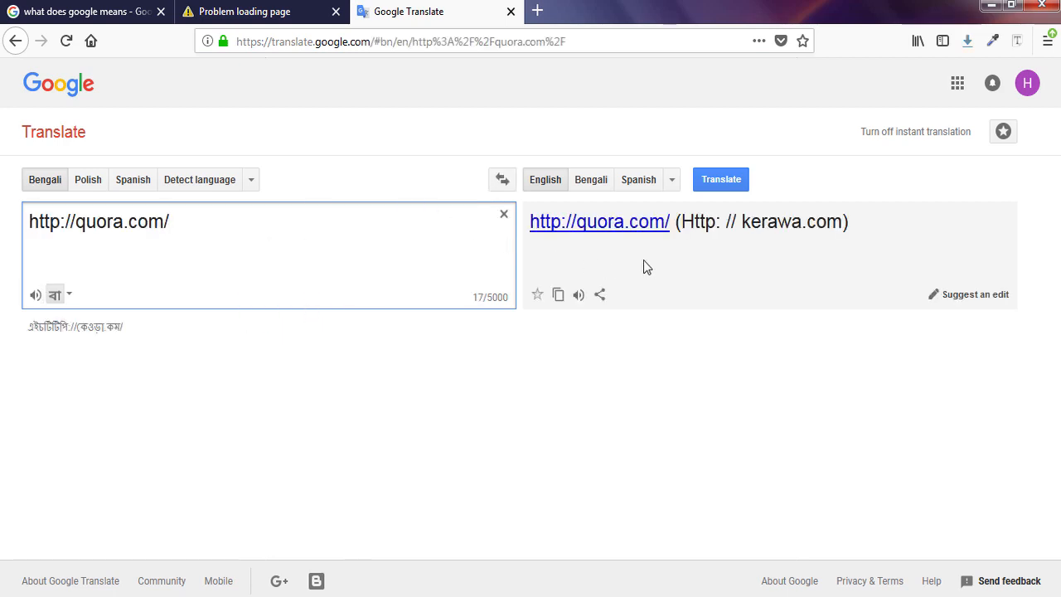
{"action": "mouse_move", "coordinate": [710, 202]}
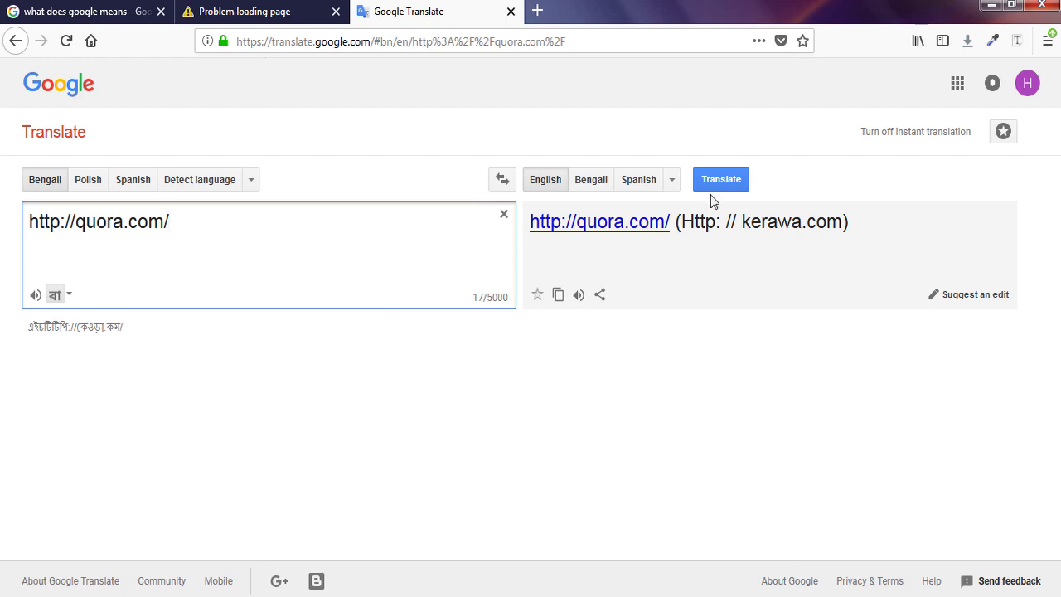
{"action": "left_click", "coordinate": [720, 179]}
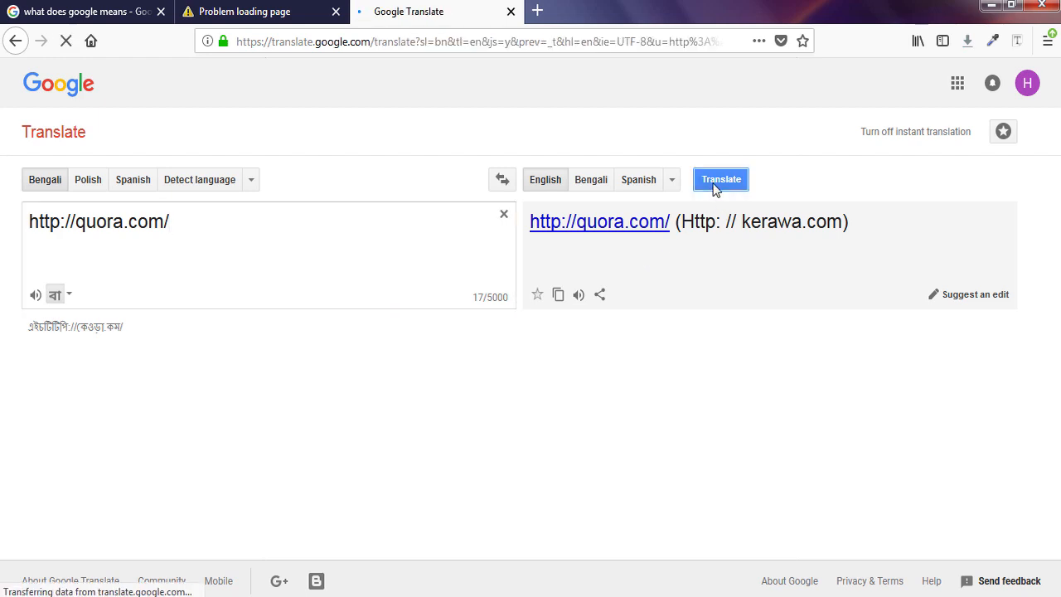
{"action": "left_click", "coordinate": [720, 179]}
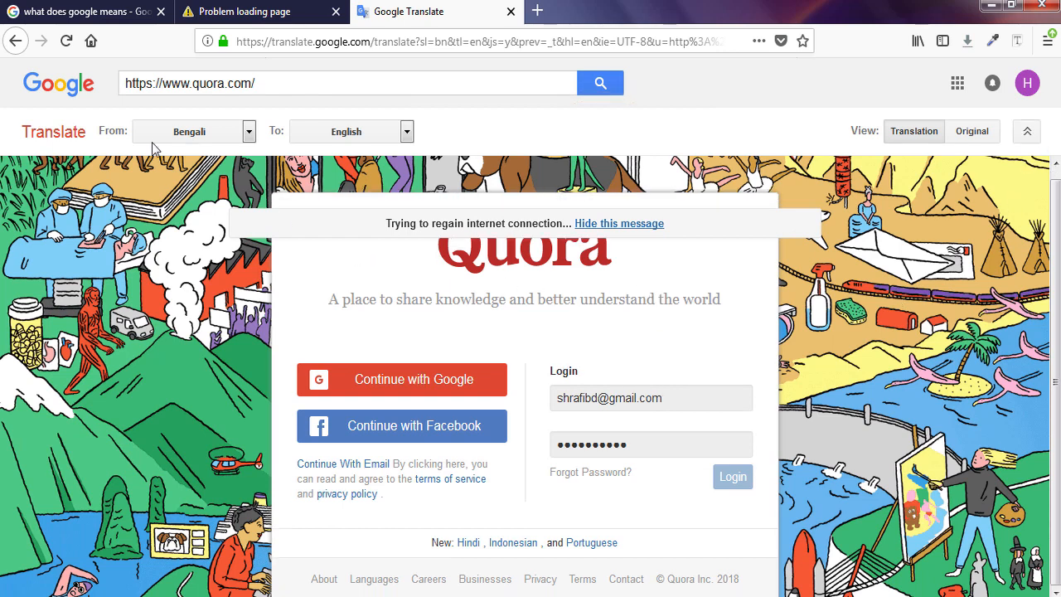
Copy the 'What does Google mean?' Quora result URL from Google Search, then return to Translate.
{"action": "left_click", "coordinate": [83, 11]}
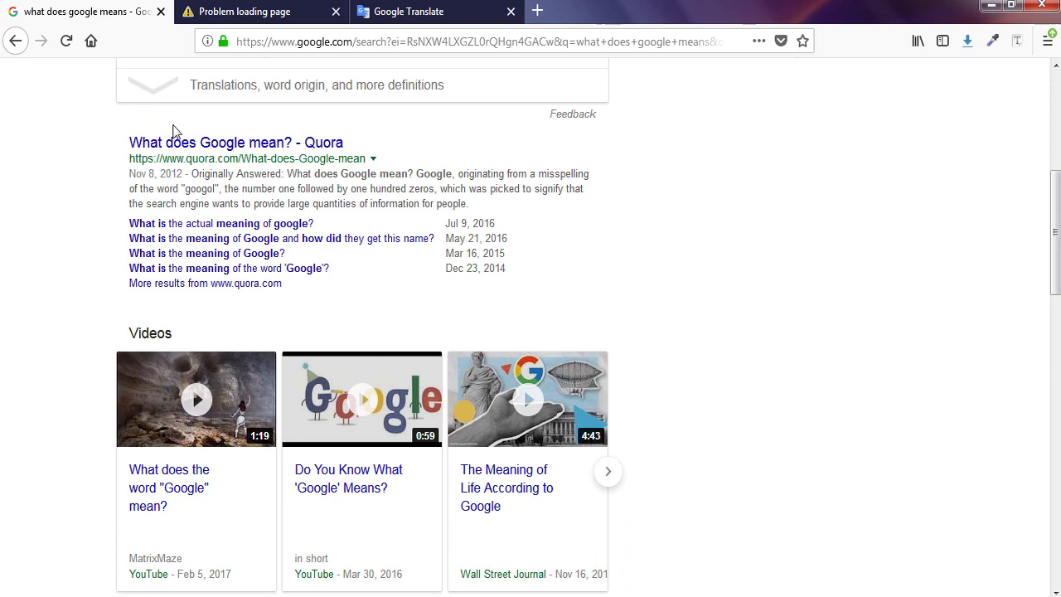
{"action": "mouse_move", "coordinate": [122, 167]}
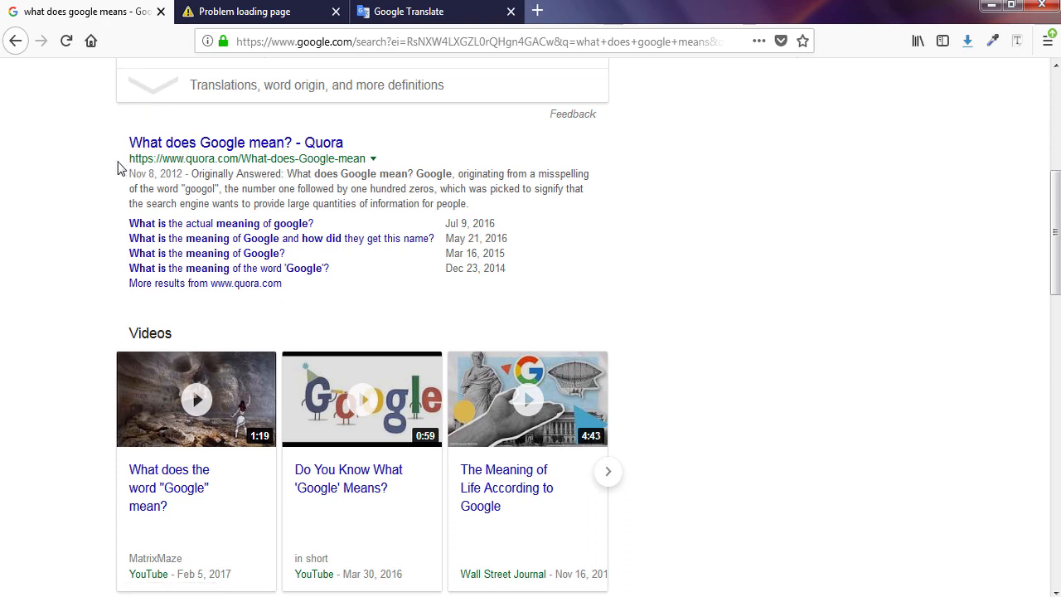
{"action": "double_click", "coordinate": [247, 158]}
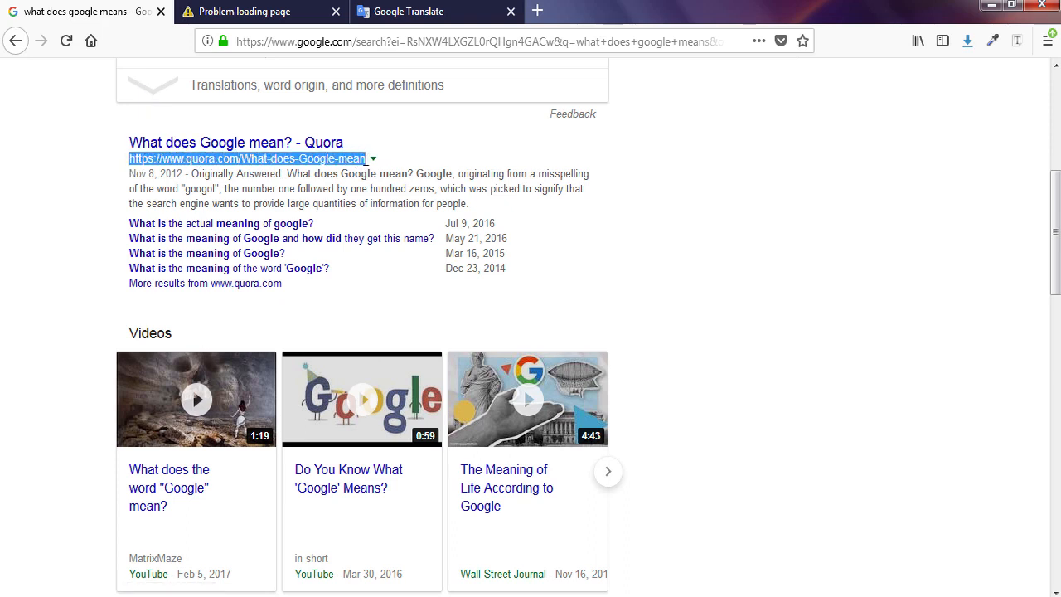
{"action": "right_click", "coordinate": [248, 158]}
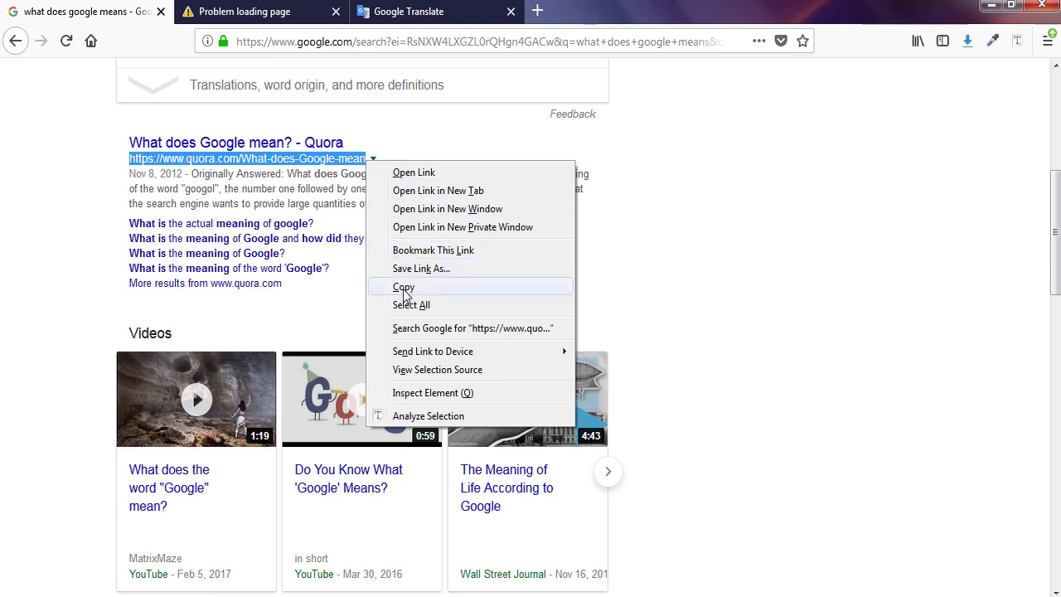
{"action": "left_click", "coordinate": [435, 12]}
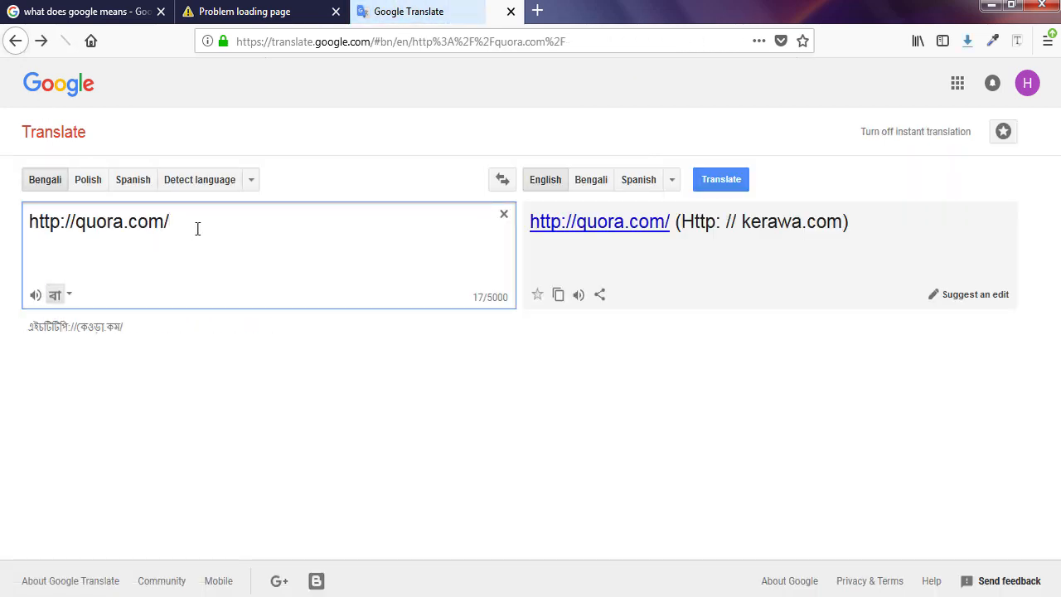
Paste the copied Quora URL and open 'What does Google mean?' as a translated website.
{"action": "right_click", "coordinate": [97, 222]}
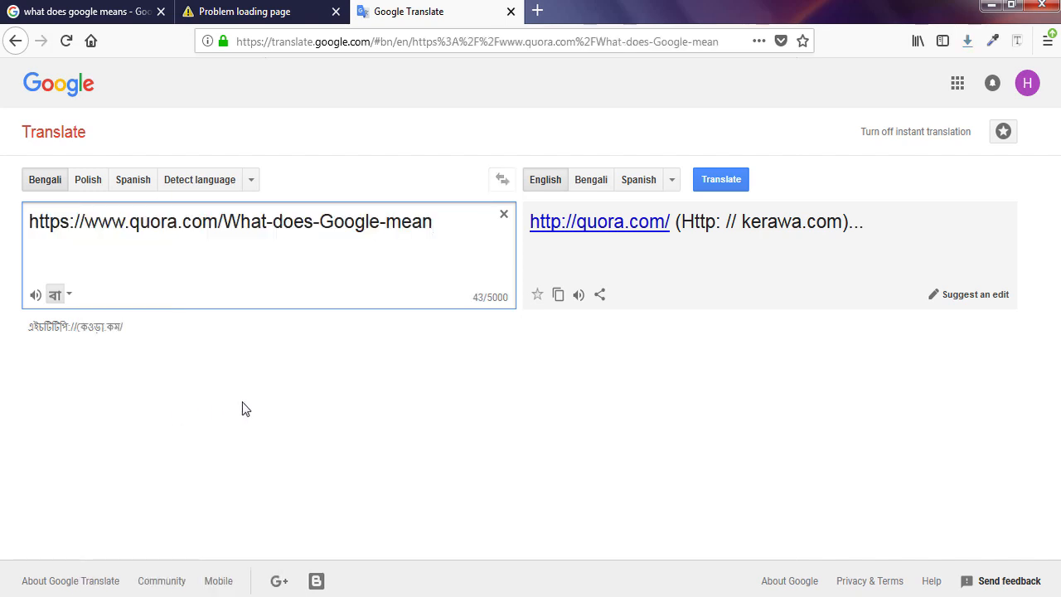
{"action": "left_click", "coordinate": [719, 178]}
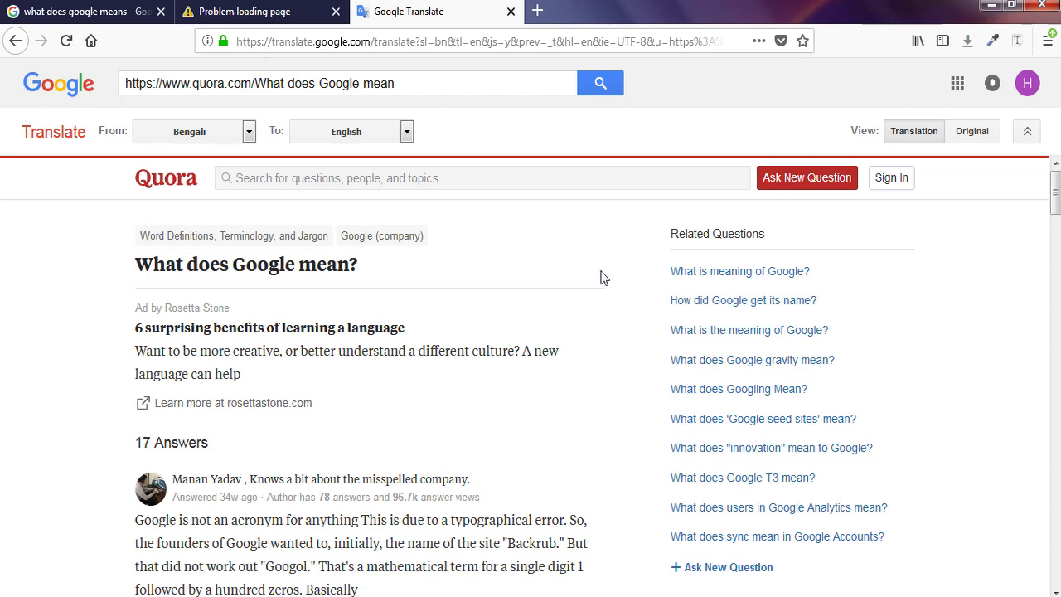
Scroll through the answers and open the related question 'What does Google T3 mean?'.
{"action": "scroll", "scroll_direction": "down", "scroll_amount": 3}
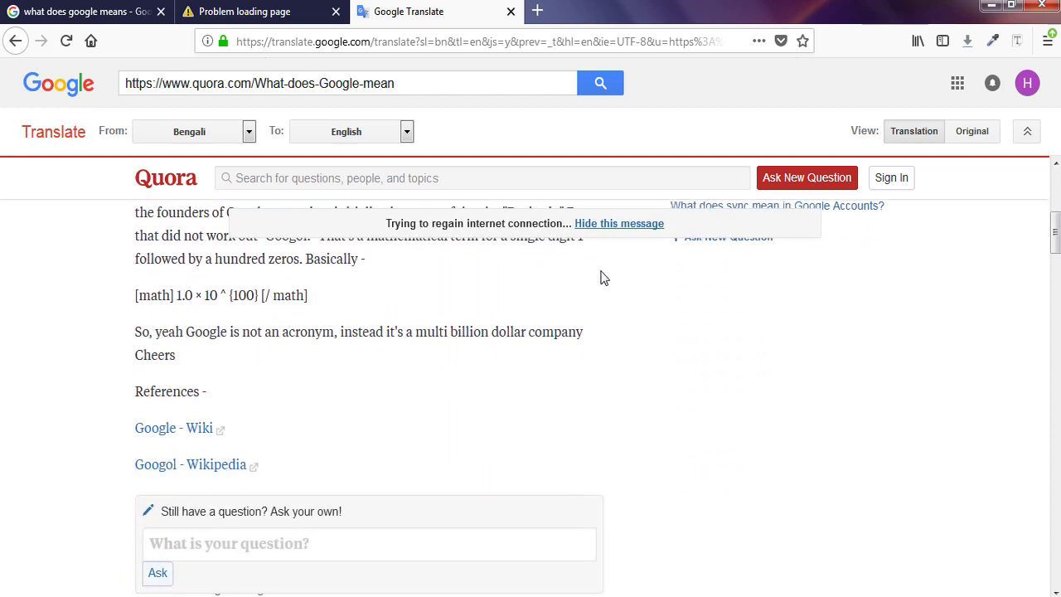
{"action": "scroll", "scroll_direction": "up", "scroll_amount": 3}
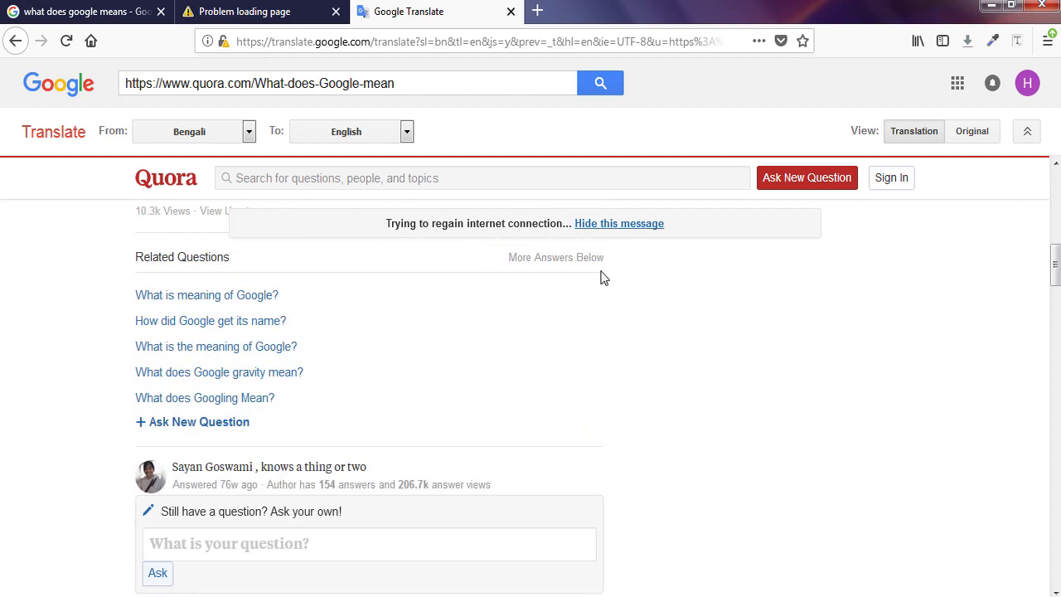
{"action": "scroll", "scroll_direction": "up", "scroll_amount": 3}
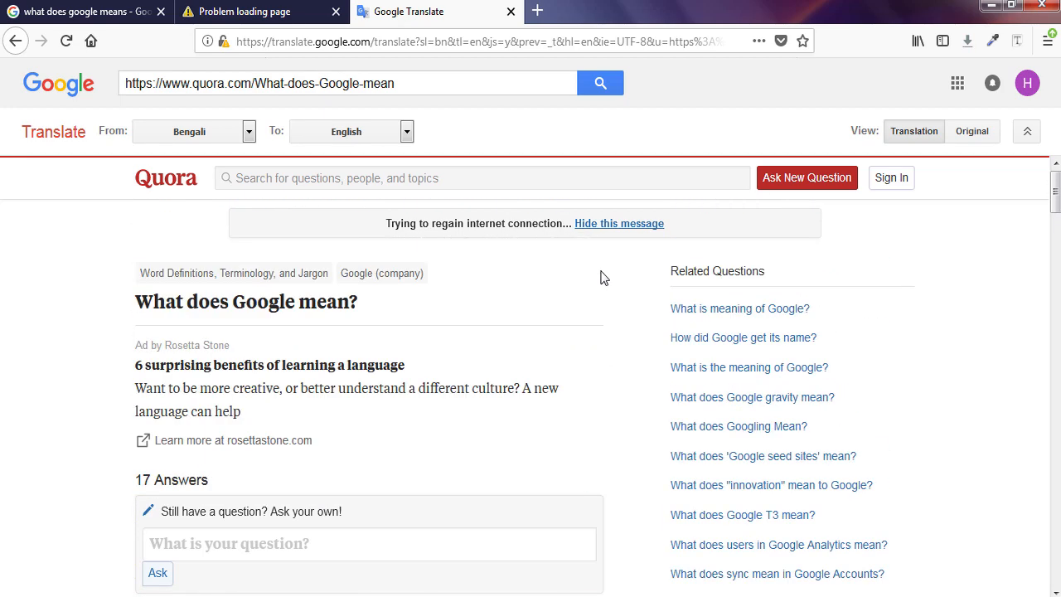
{"action": "scroll", "scroll_direction": "down", "scroll_amount": 3}
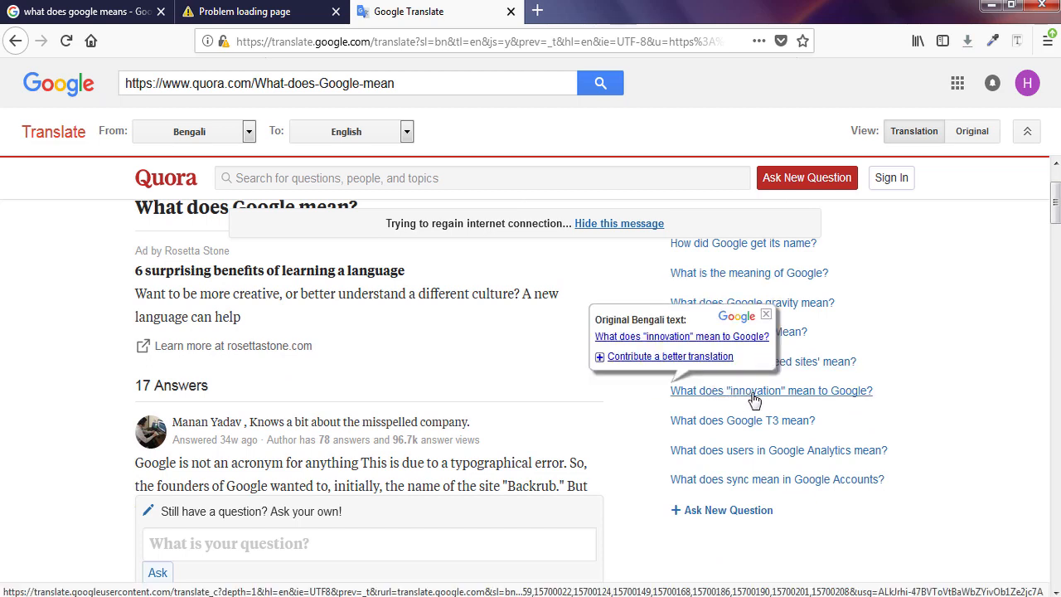
{"action": "mouse_move", "coordinate": [746, 416]}
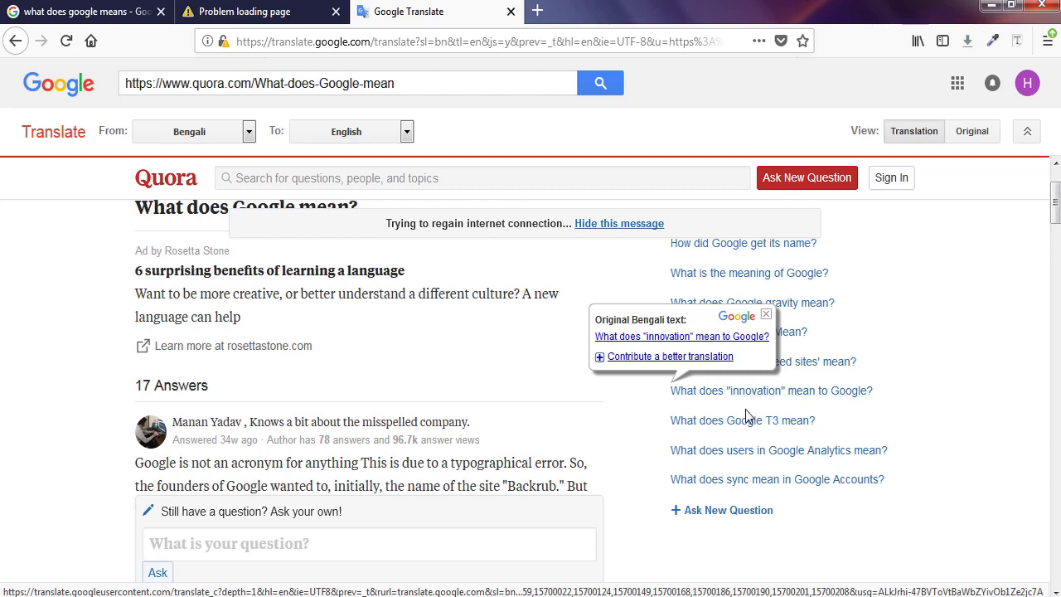
{"action": "left_click", "coordinate": [742, 420]}
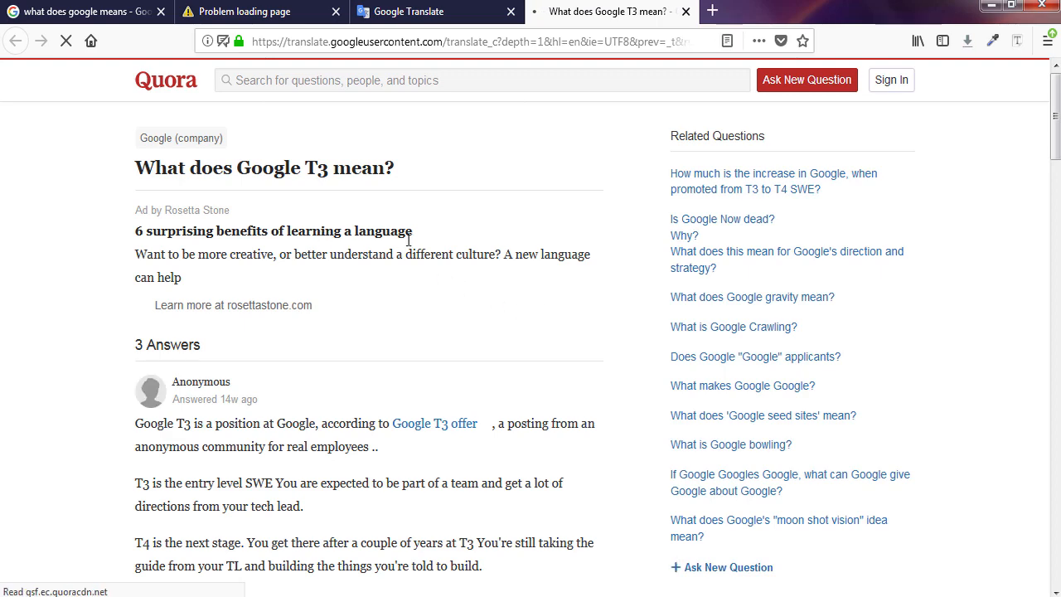
{"action": "scroll", "scroll_direction": "down", "scroll_amount": 3}
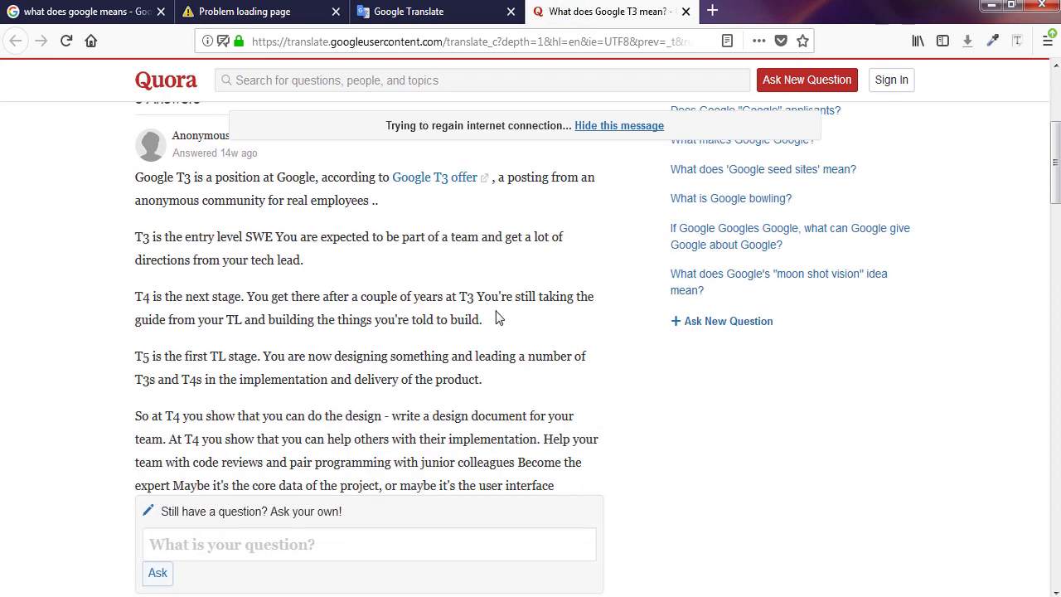
{"action": "scroll", "scroll_direction": "up", "scroll_amount": 3}
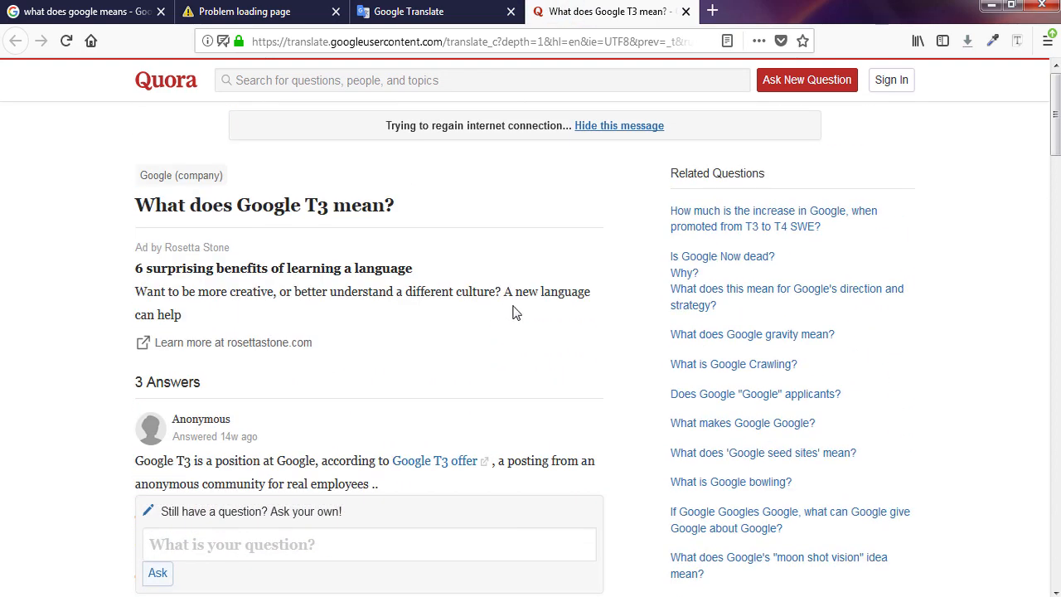
{"action": "scroll", "scroll_direction": "down", "scroll_amount": 3}
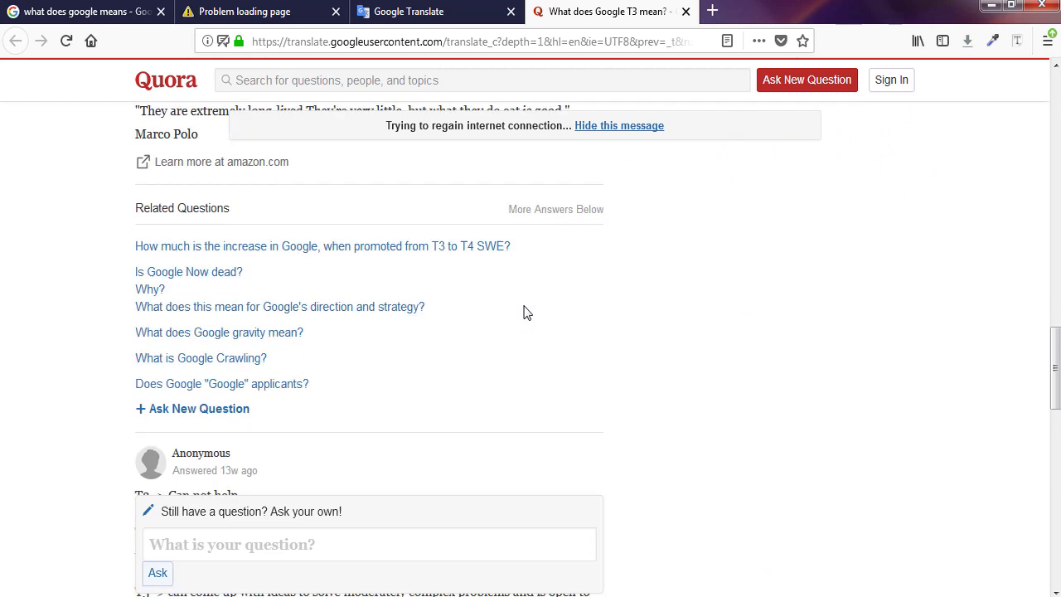
{"action": "scroll", "scroll_direction": "down", "scroll_amount": 3}
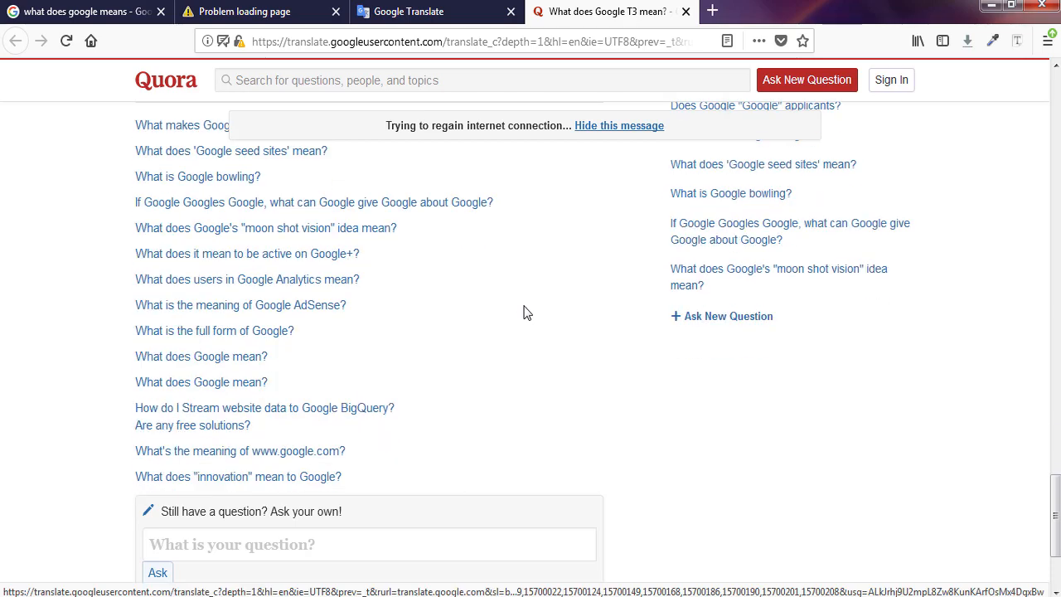
{"action": "scroll", "scroll_direction": "down", "scroll_amount": 3}
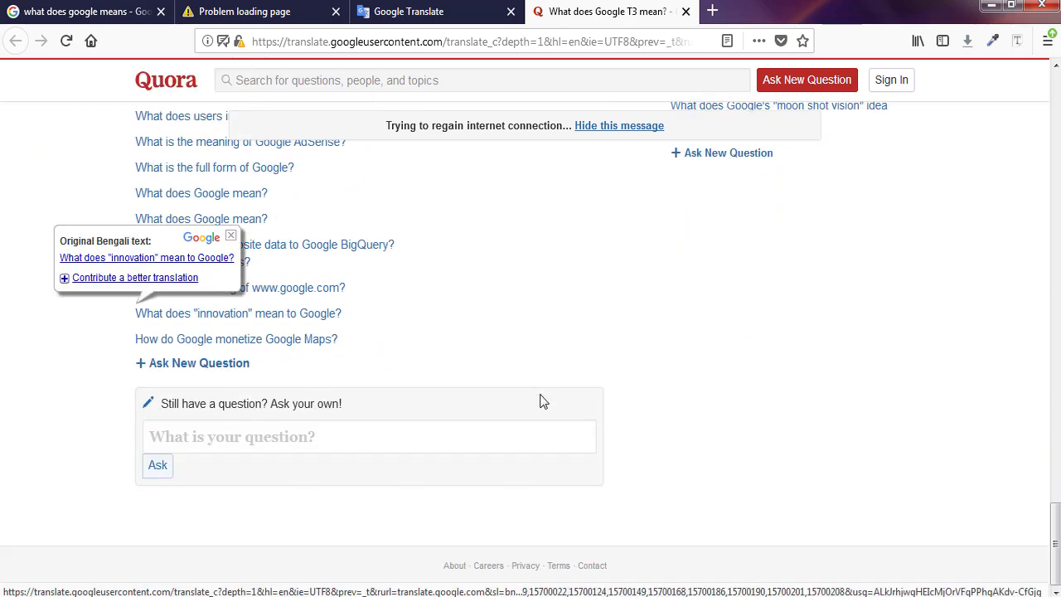